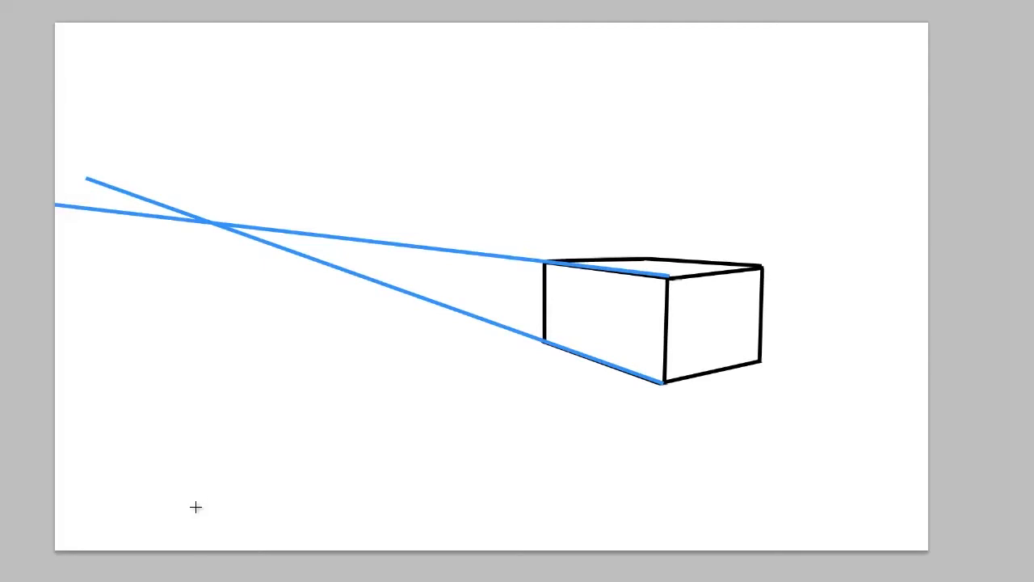
{"action": "mouse_move", "coordinate": [33, 334]}
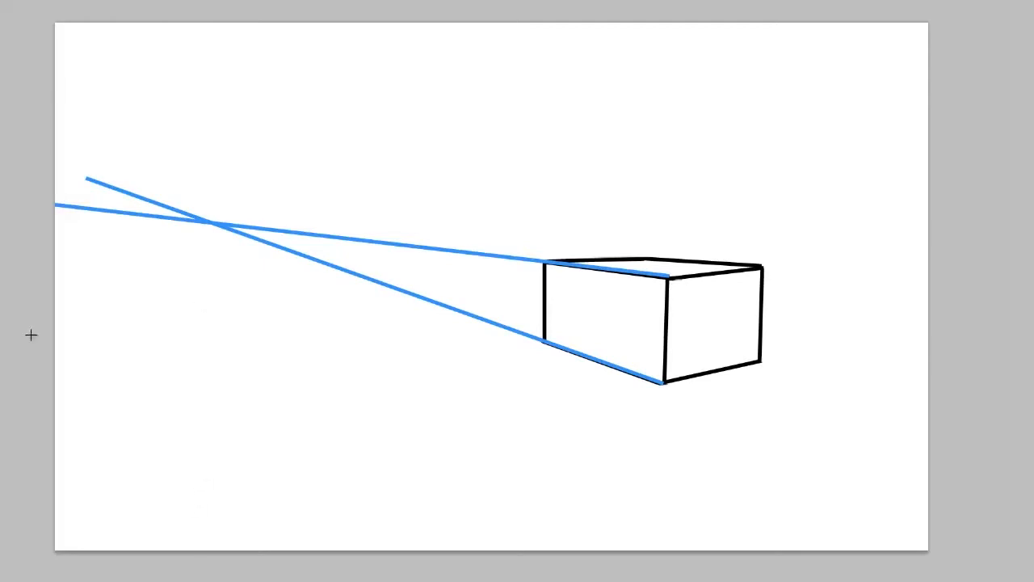
{"action": "mouse_move", "coordinate": [210, 218]}
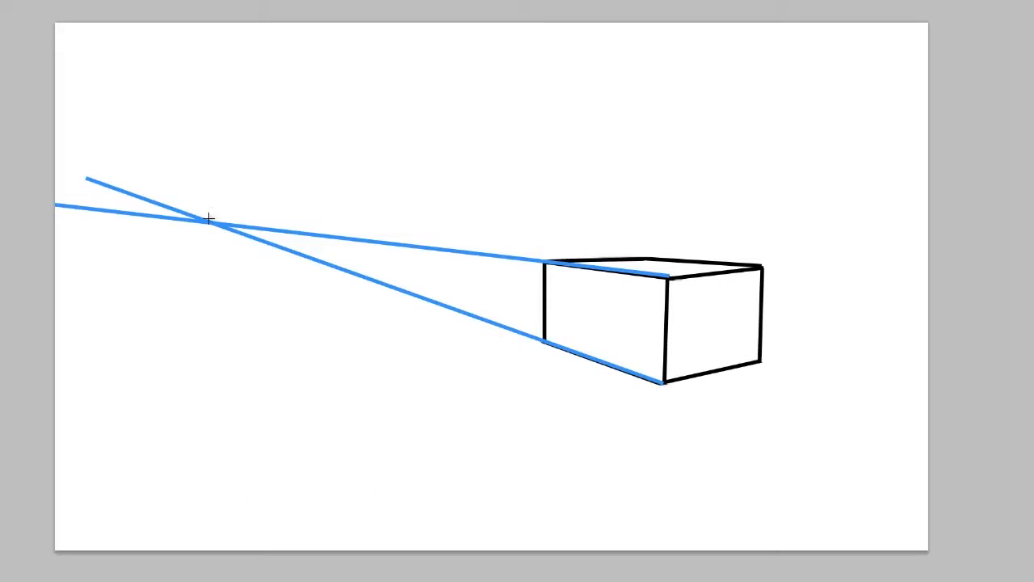
Draw a straight black horizon line rightward from the left vanishing point where the blue guides meet
{"action": "left_click_drag", "start_coordinate": [208, 220], "coordinate": [828, 220]}
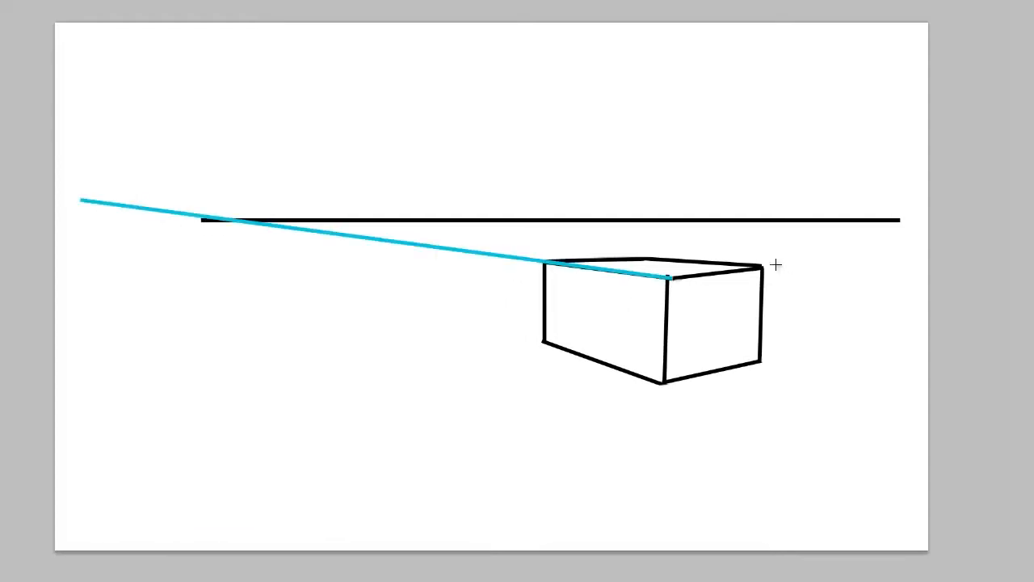
Extend the box's back top edge as a blue guide line running left to the horizon
{"action": "left_click_drag", "start_coordinate": [758, 268], "coordinate": [3, 212]}
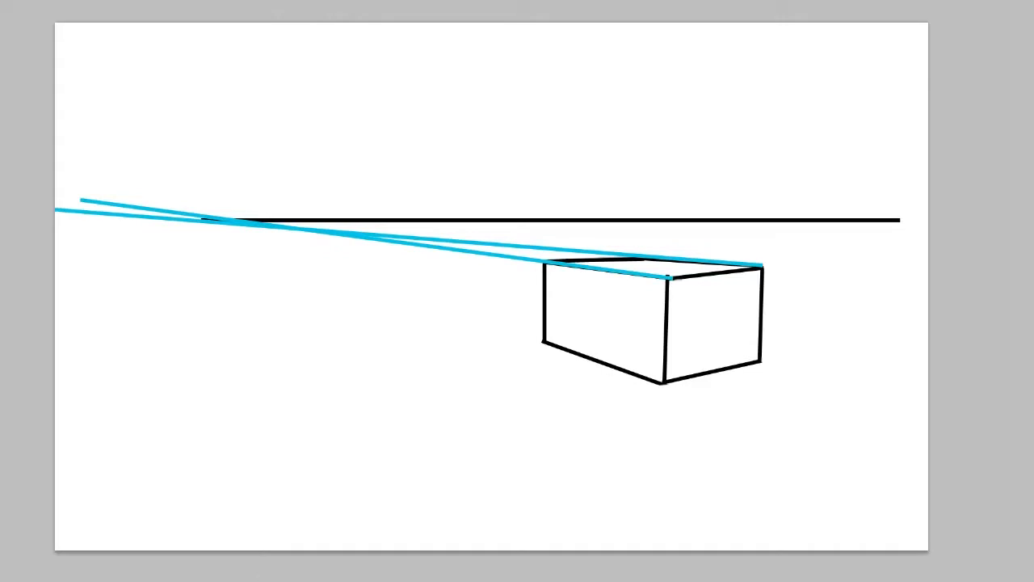
{"action": "mouse_move", "coordinate": [304, 537]}
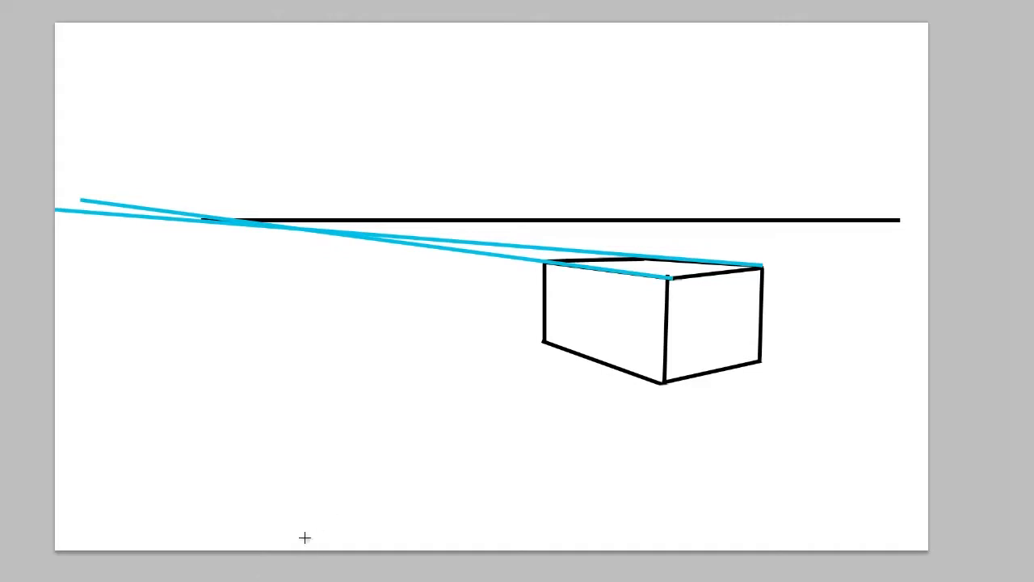
{"action": "mouse_move", "coordinate": [204, 493]}
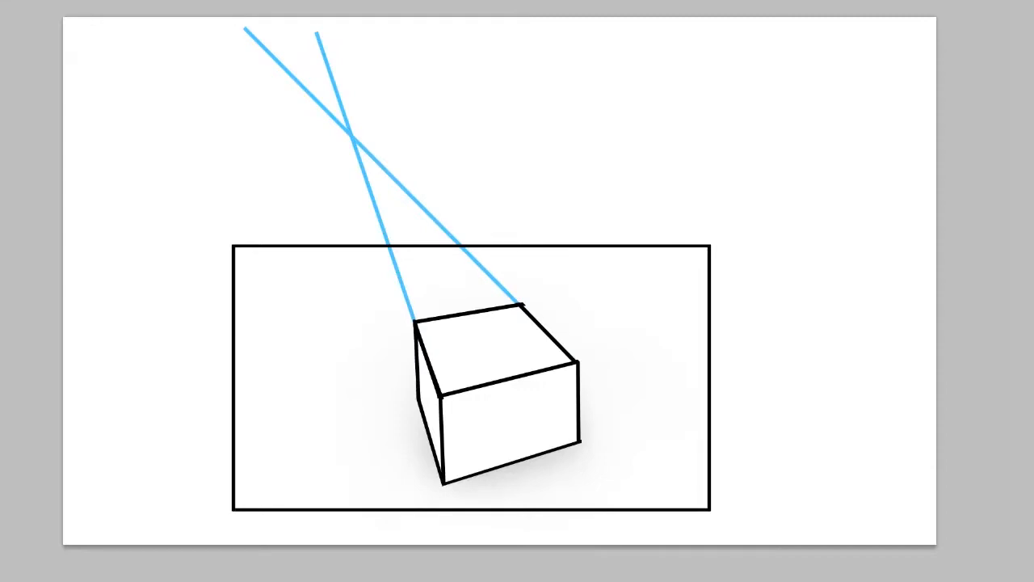
{"action": "mouse_move", "coordinate": [349, 137]}
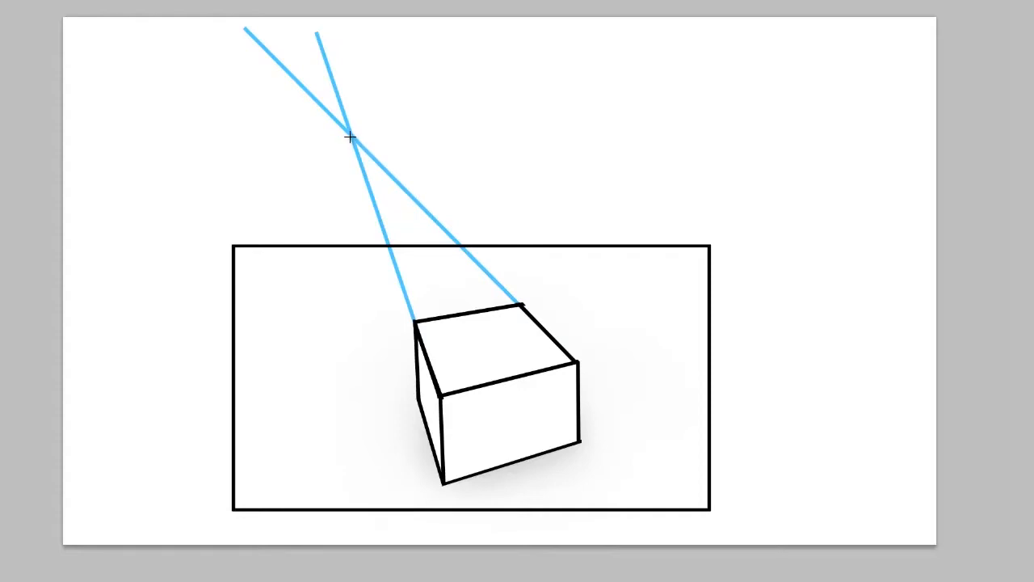
Draw a black horizon line rightward from the blue guides' crossing above the framed box
{"action": "left_click_drag", "start_coordinate": [352, 136], "coordinate": [898, 136]}
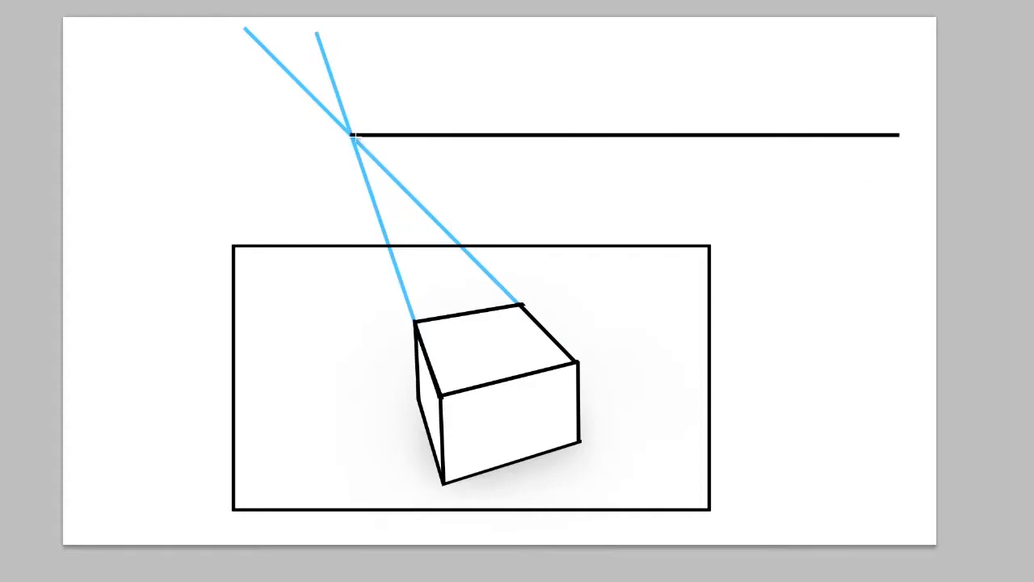